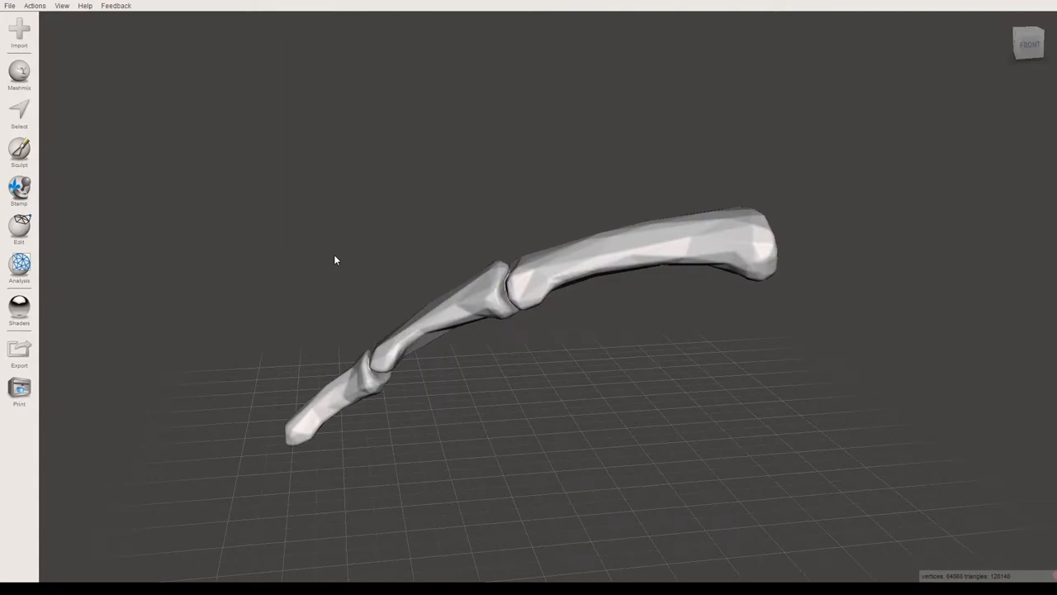
Start the Transform tool on the finger bone model from the Edit tools
left_click(18, 228)
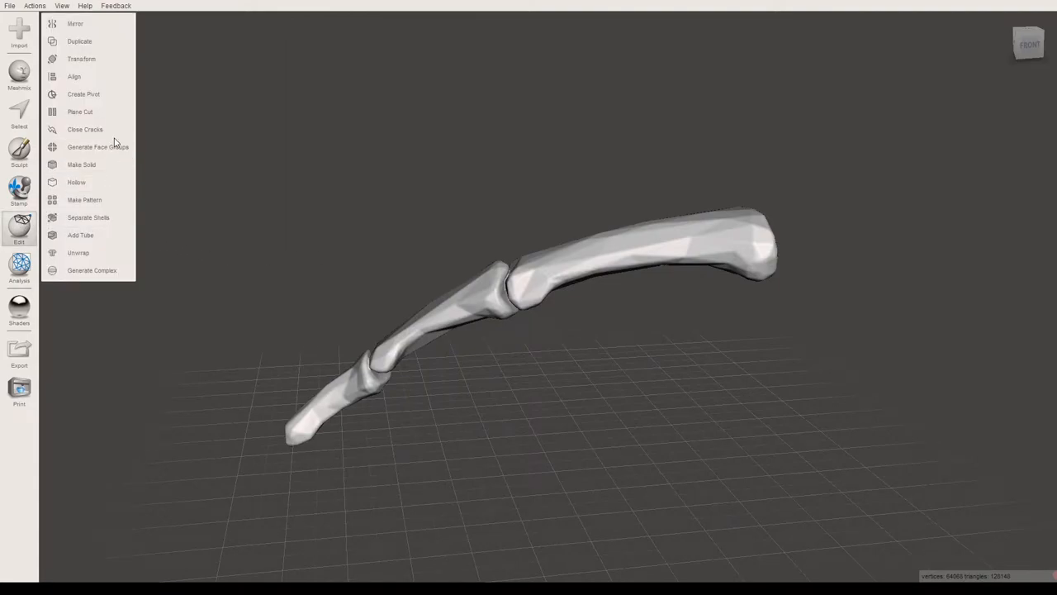
left_click(81, 59)
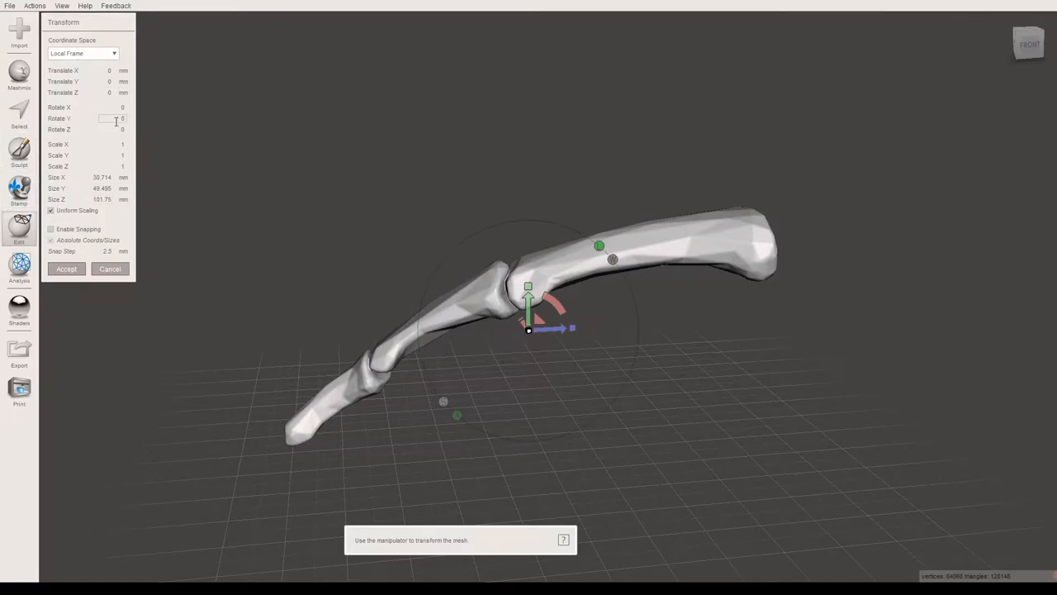
mouse_move(562, 373)
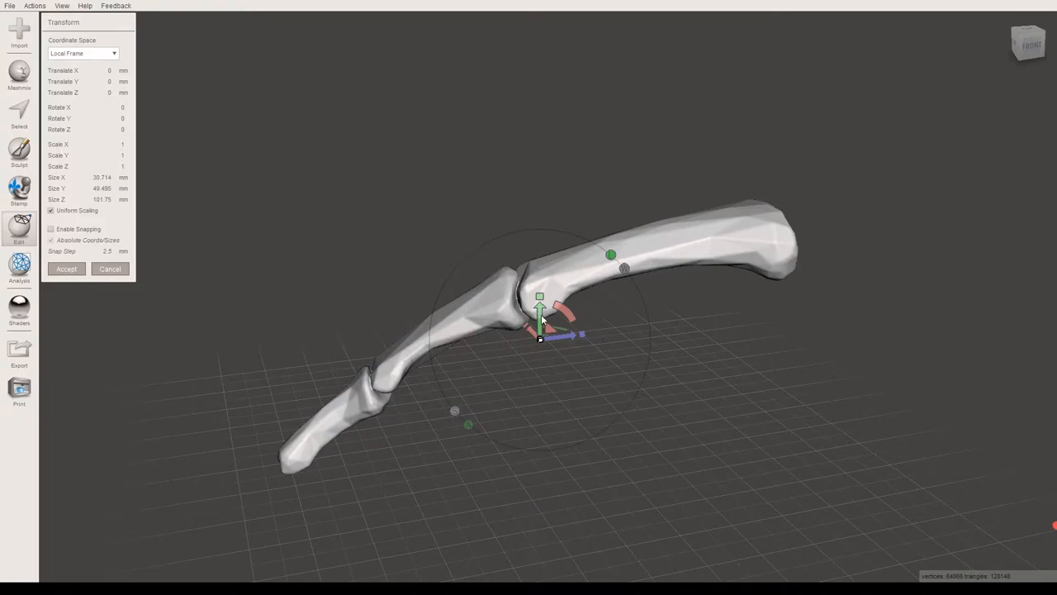
mouse_move(563, 314)
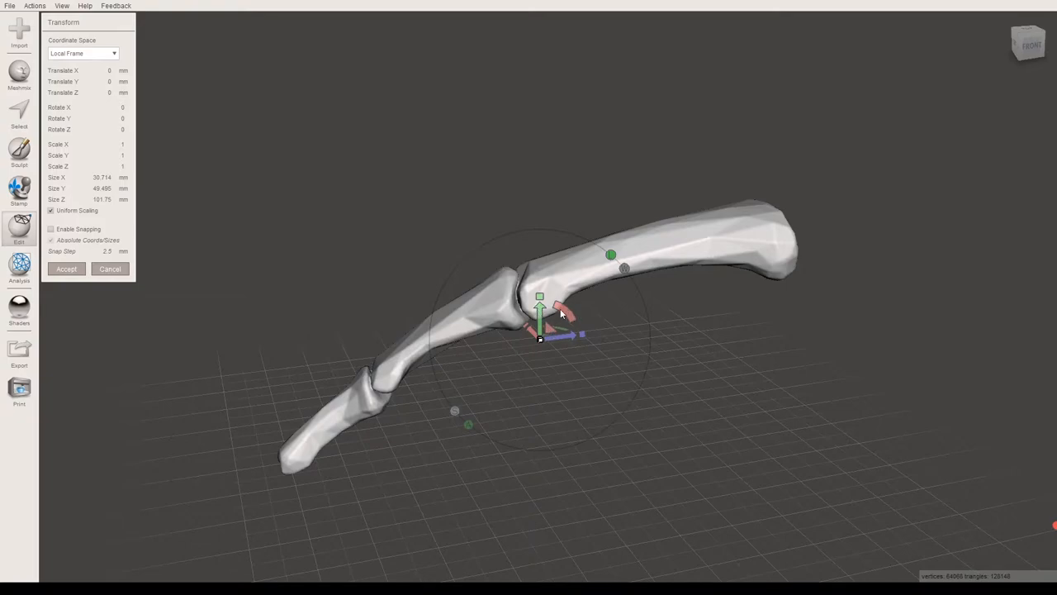
mouse_move(581, 349)
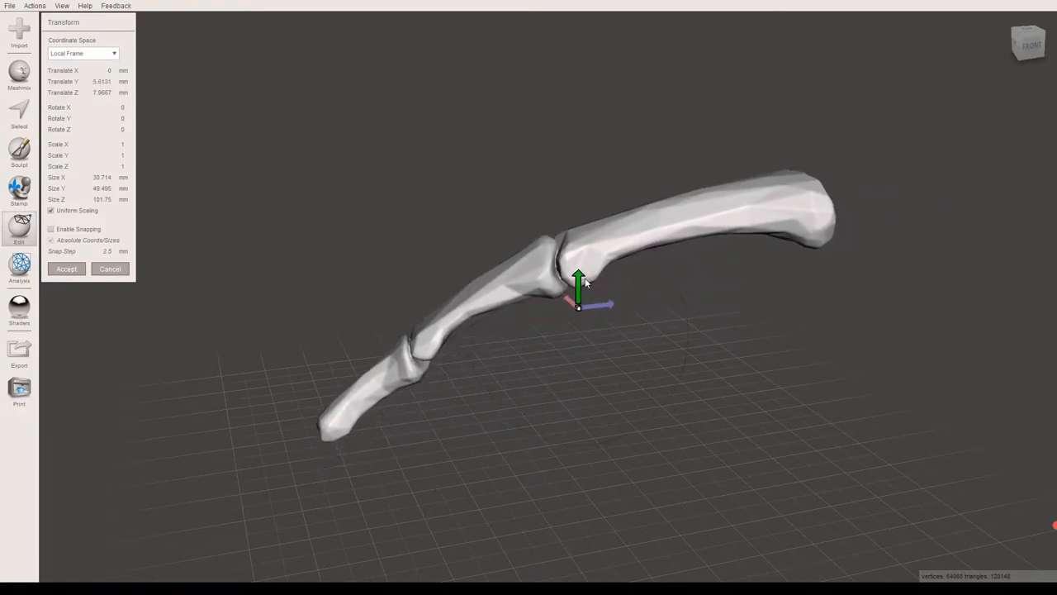
Drag the bone along its translate arrows to shift it sideways and raise it higher
left_click_drag(579, 284, 537, 281)
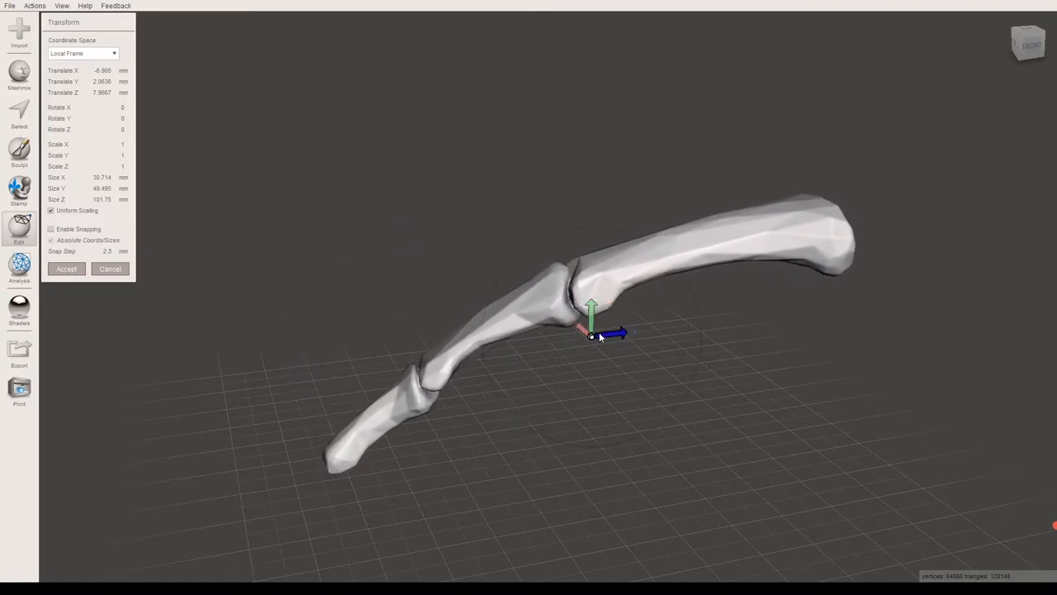
left_click_drag(592, 305, 586, 245)
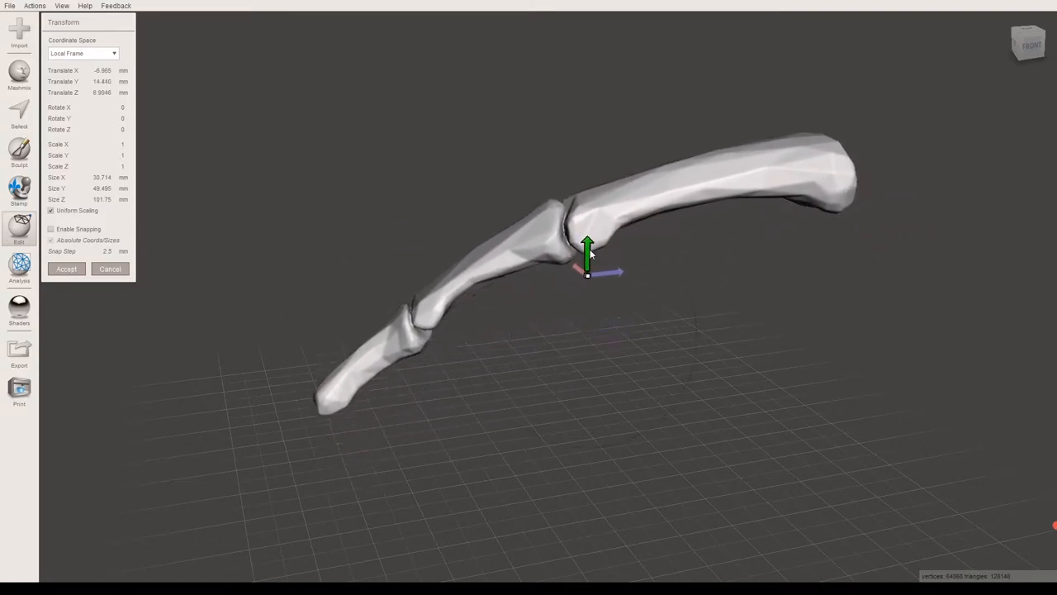
left_click_drag(588, 245, 586, 312)
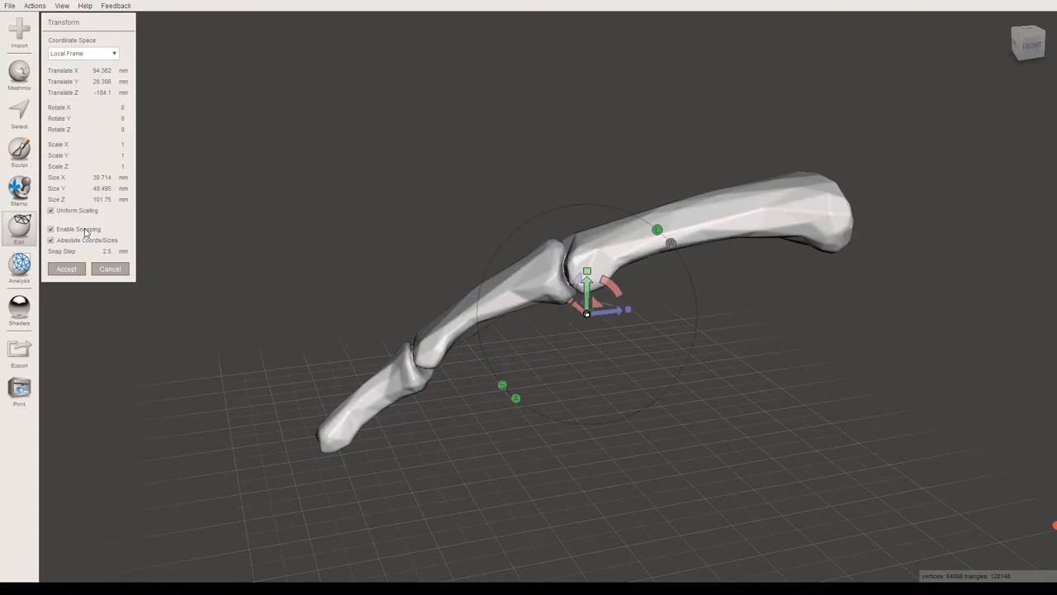
mouse_move(587, 277)
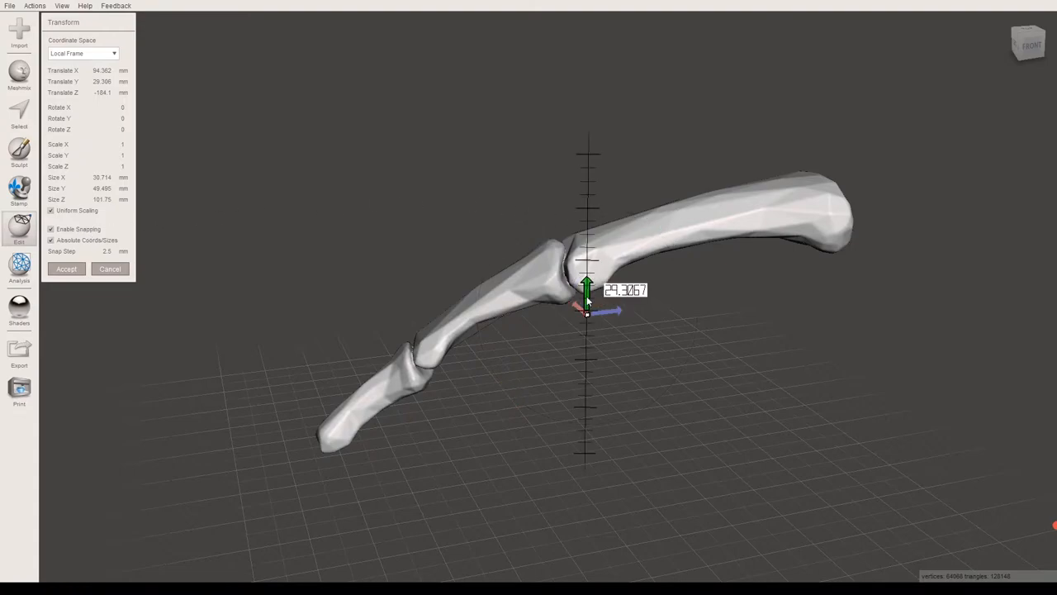
Snap the bone's height up and down, back to zero and then up to 55
left_click_drag(587, 290, 586, 273)
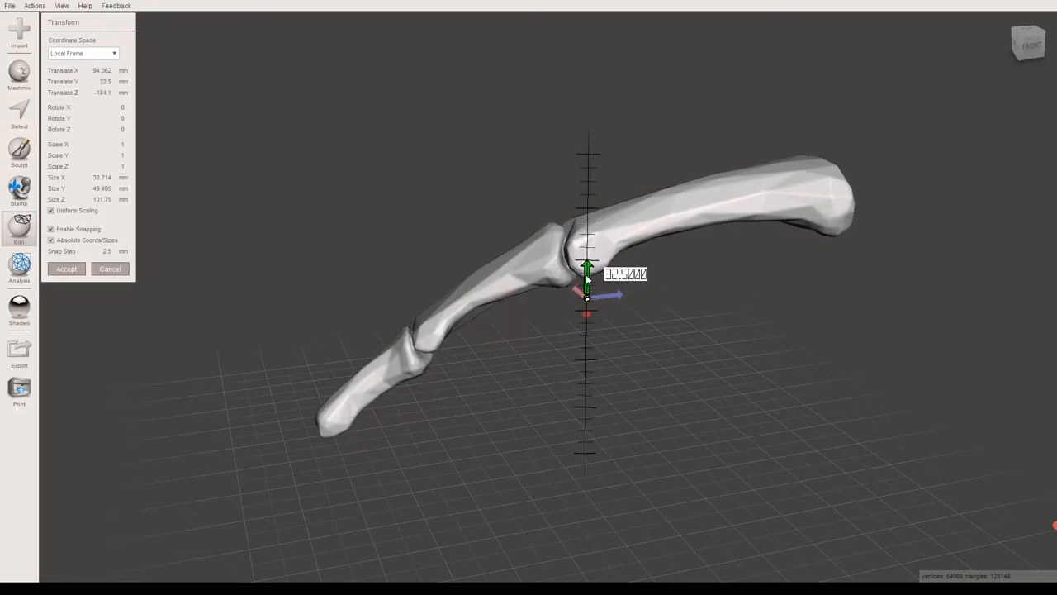
left_click_drag(587, 273, 586, 223)
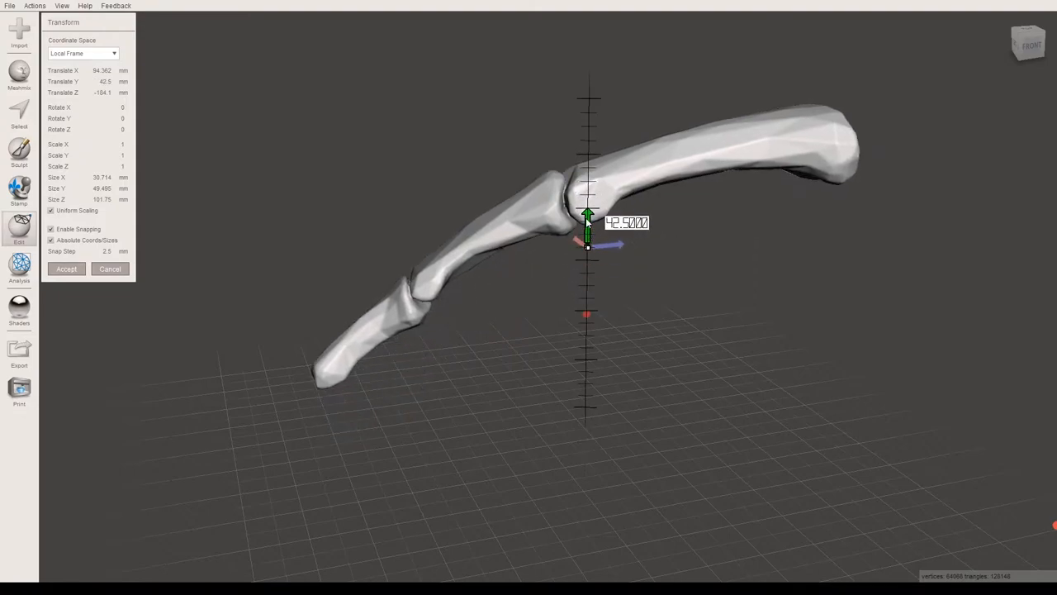
left_click_drag(587, 223, 586, 248)
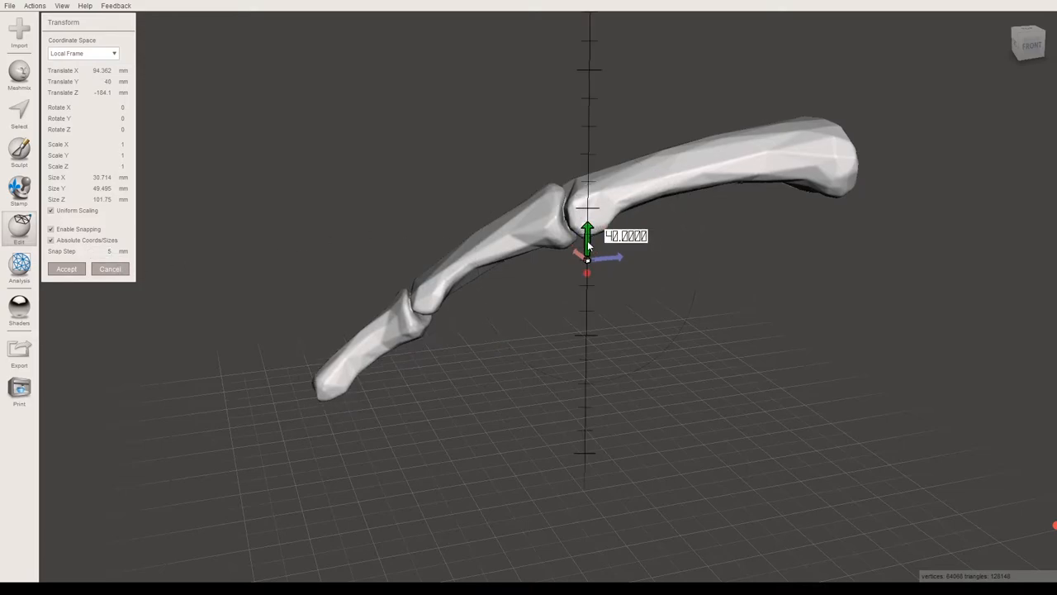
left_click_drag(587, 235, 586, 152)
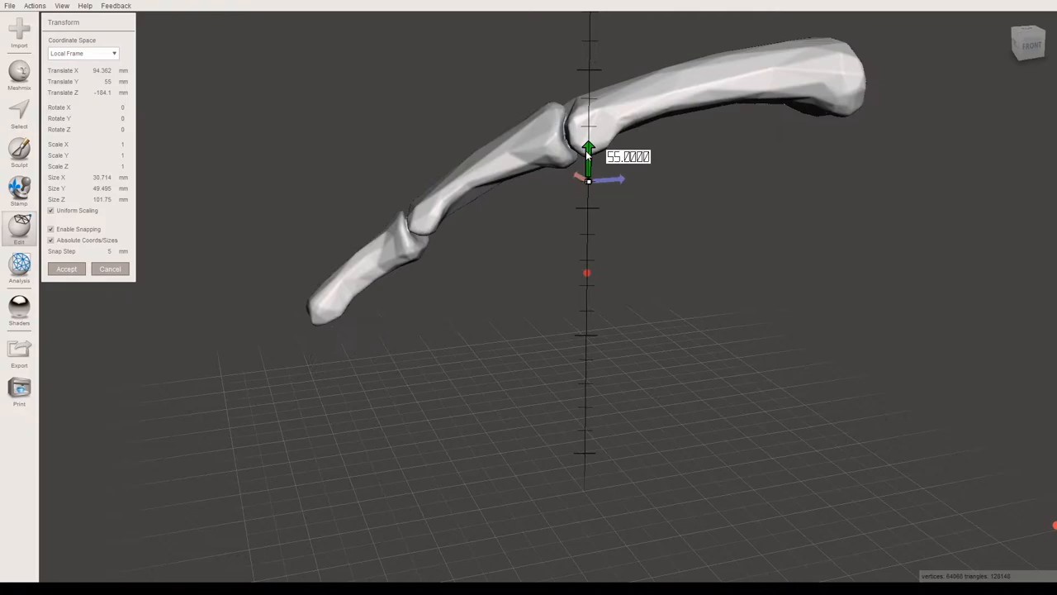
left_click_drag(588, 149, 589, 281)
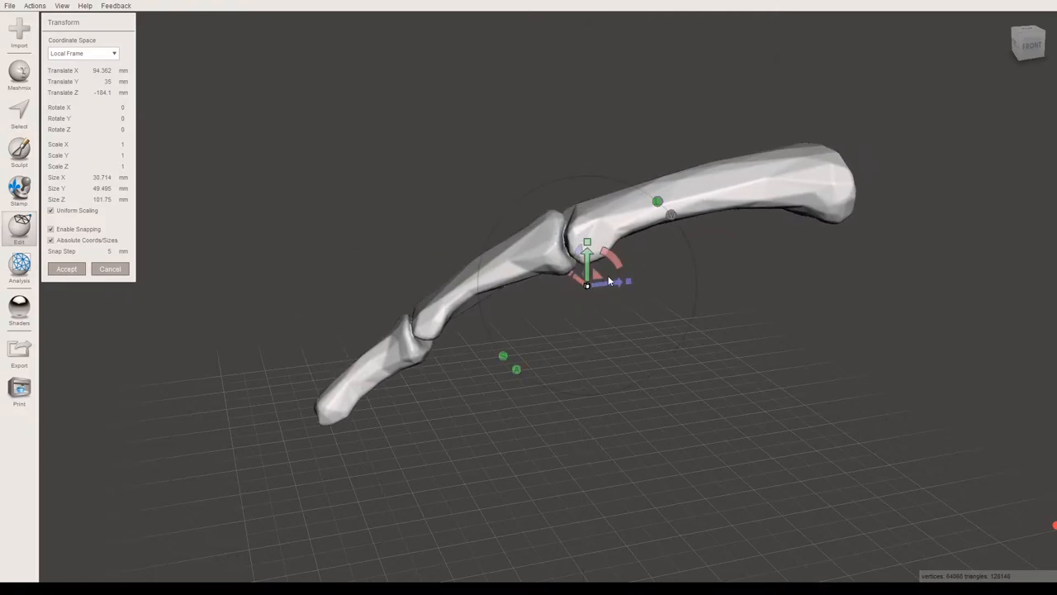
Slide the bone sideways and back toward the grid centre in snapped steps
left_click_drag(587, 281, 730, 272)
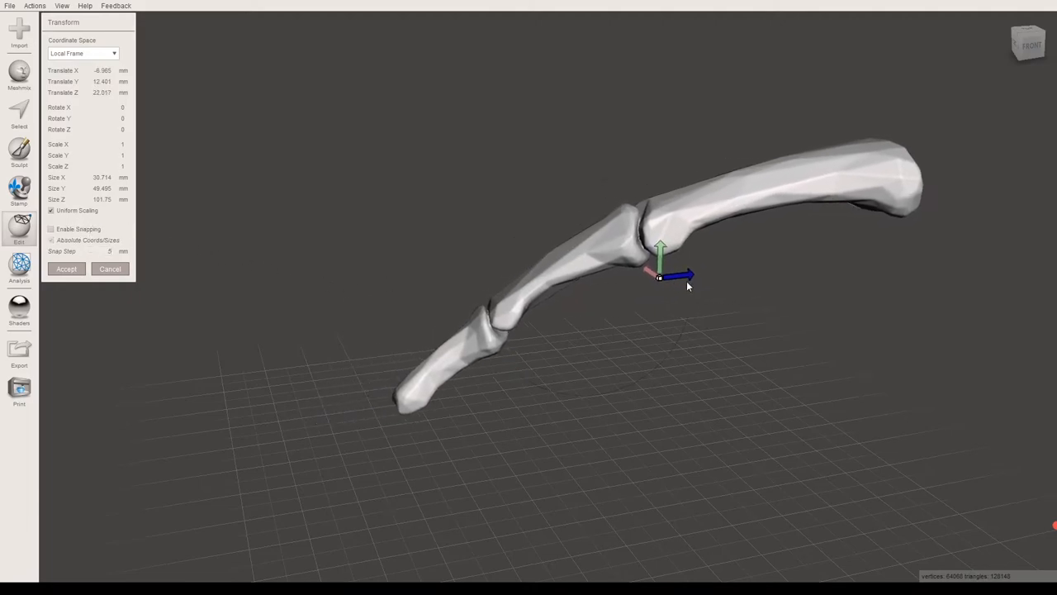
left_click_drag(688, 274, 525, 301)
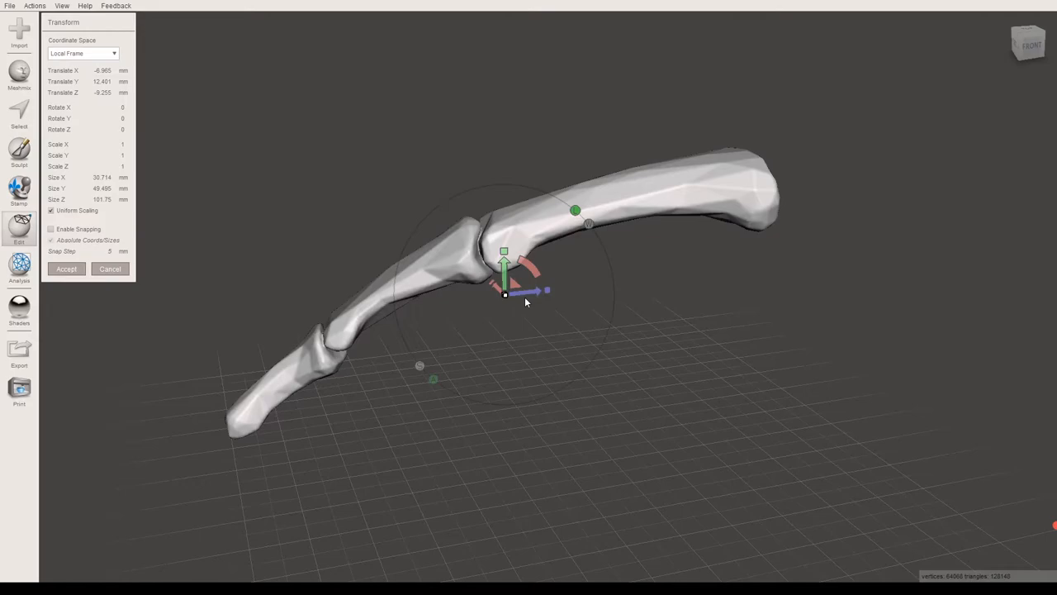
mouse_move(519, 296)
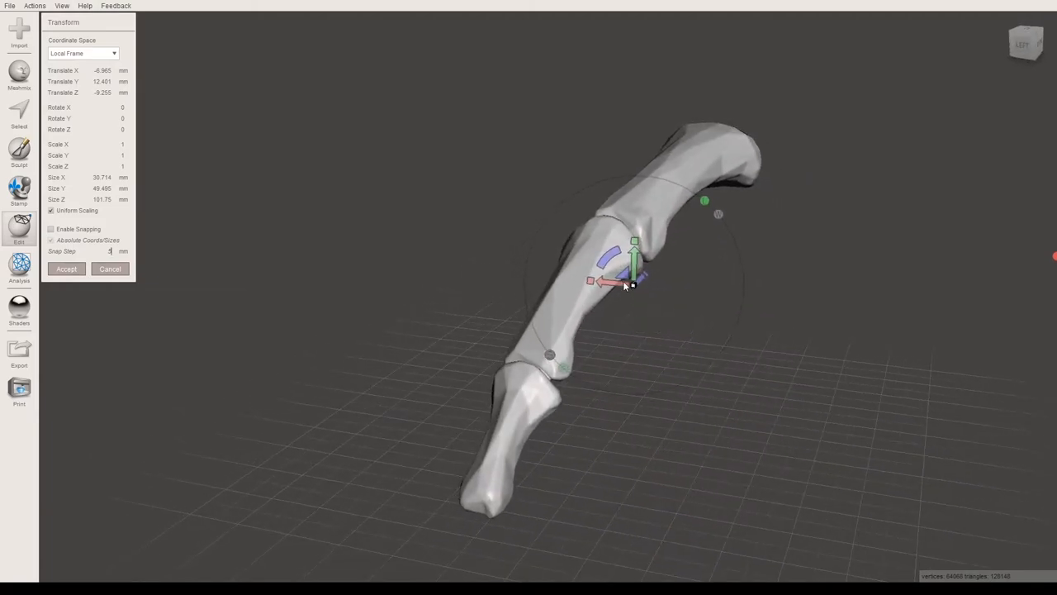
Drag the bone to a new position along its axes from another viewing angle
left_click_drag(628, 284, 723, 355)
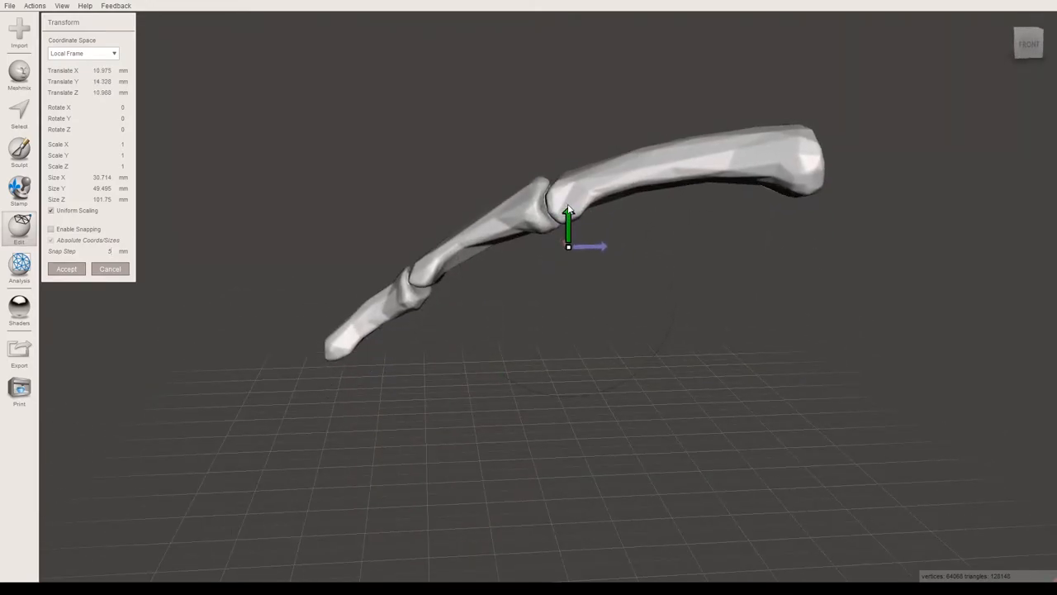
left_click_drag(569, 228, 681, 178)
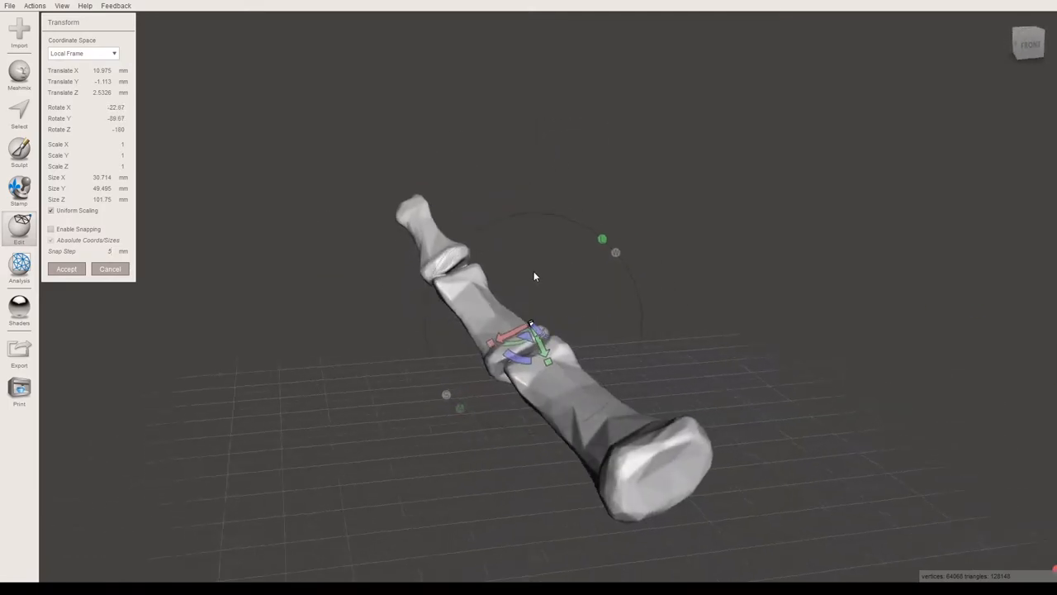
Rotate the bone in snapped steps through about 45, 55 and 60 degrees, then around another axis
left_click_drag(532, 334, 548, 330)
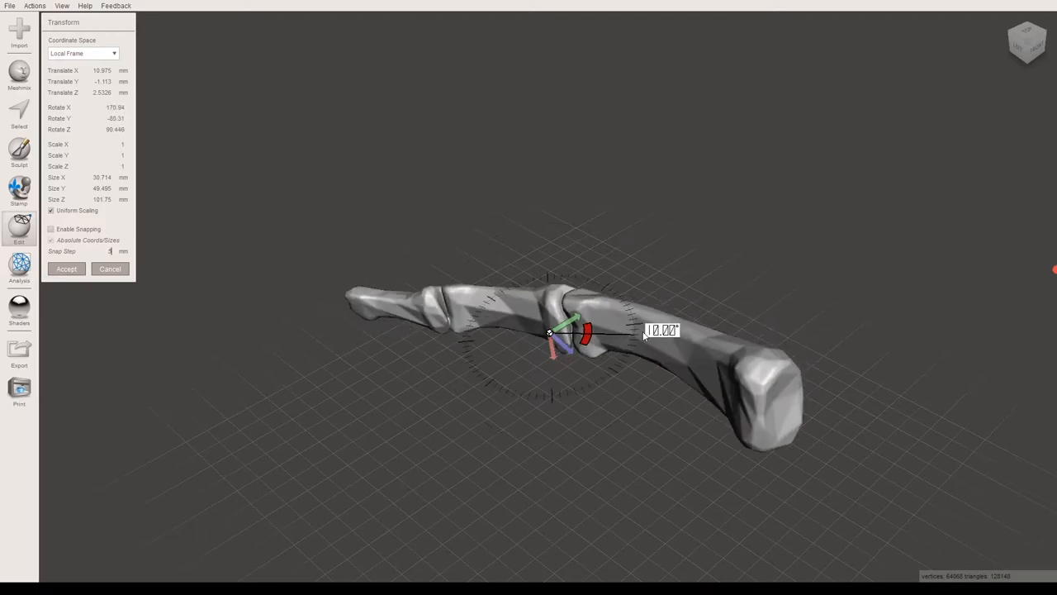
mouse_move(641, 339)
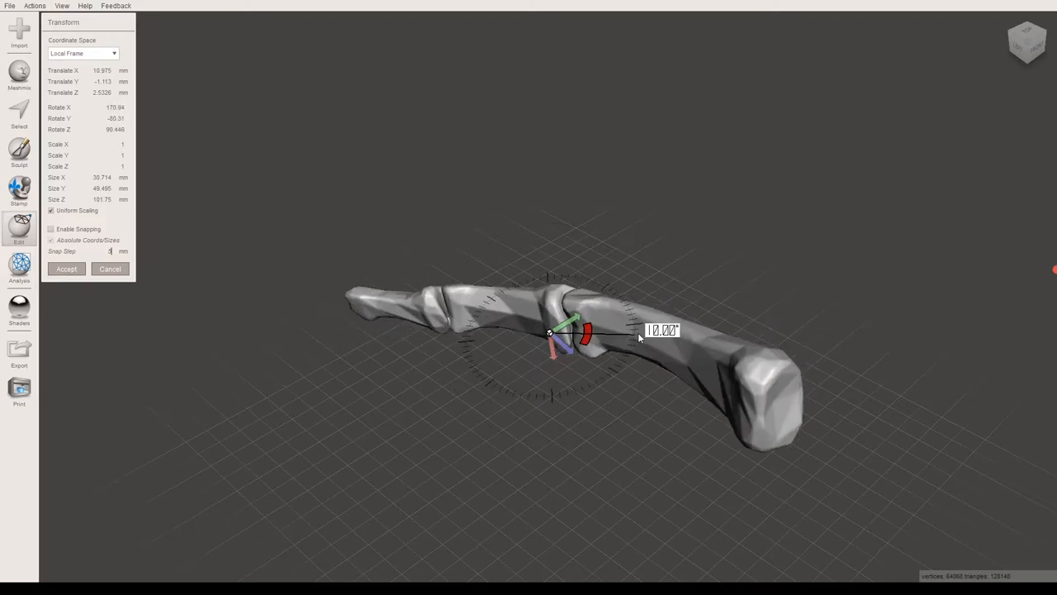
left_click_drag(638, 334, 628, 355)
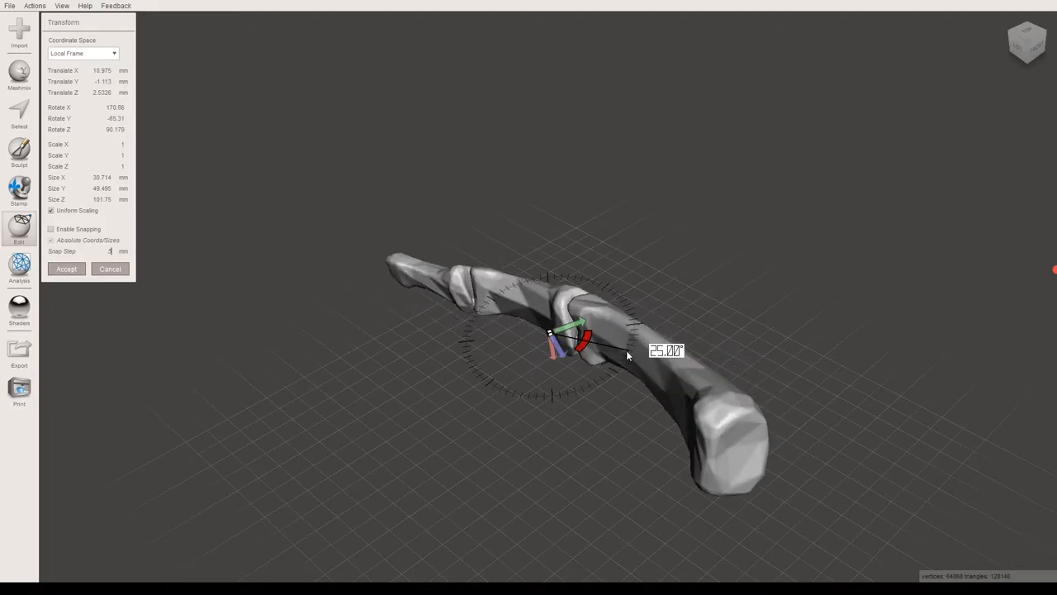
left_click_drag(628, 354, 615, 374)
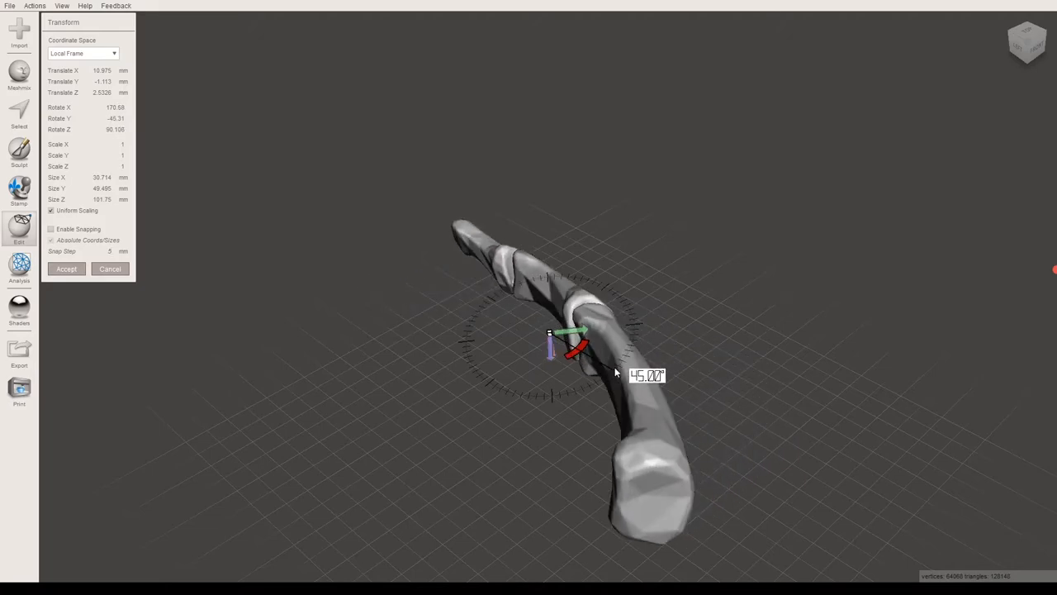
left_click_drag(615, 371, 608, 383)
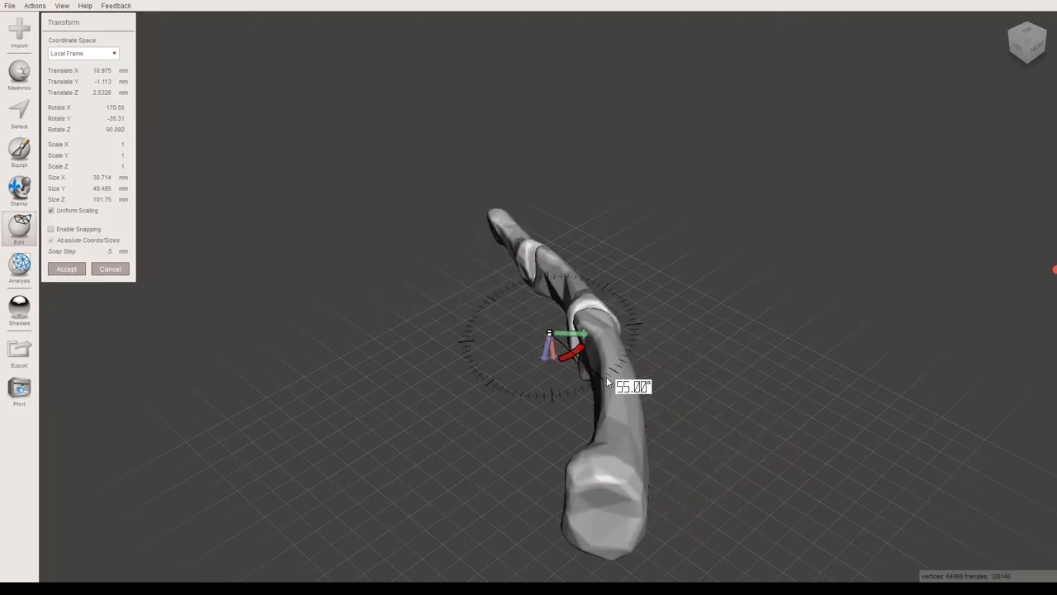
left_click_drag(608, 383, 597, 390)
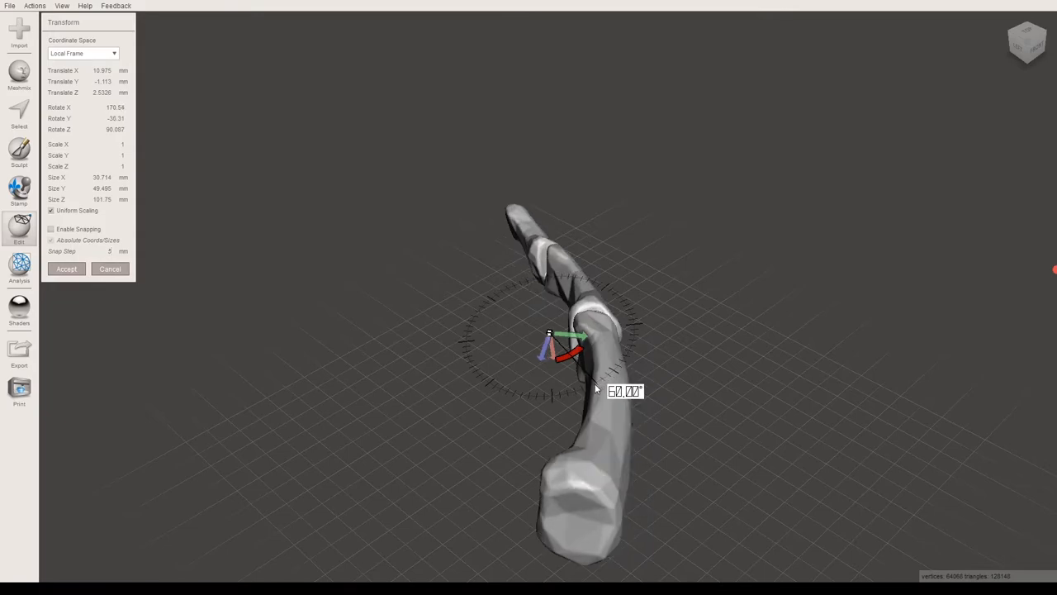
left_click_drag(595, 388, 549, 396)
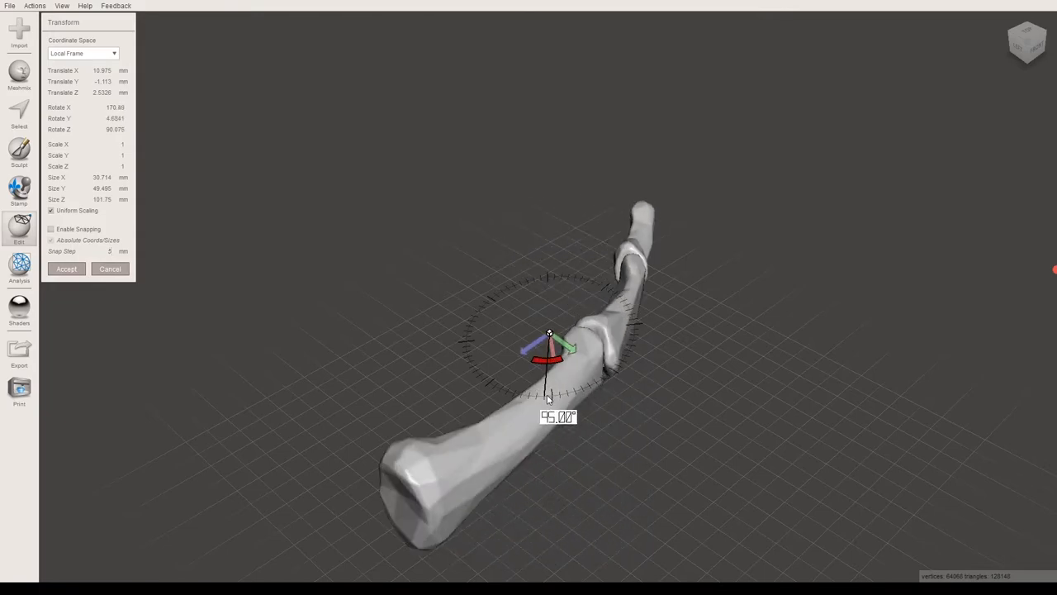
left_click_drag(548, 393, 551, 405)
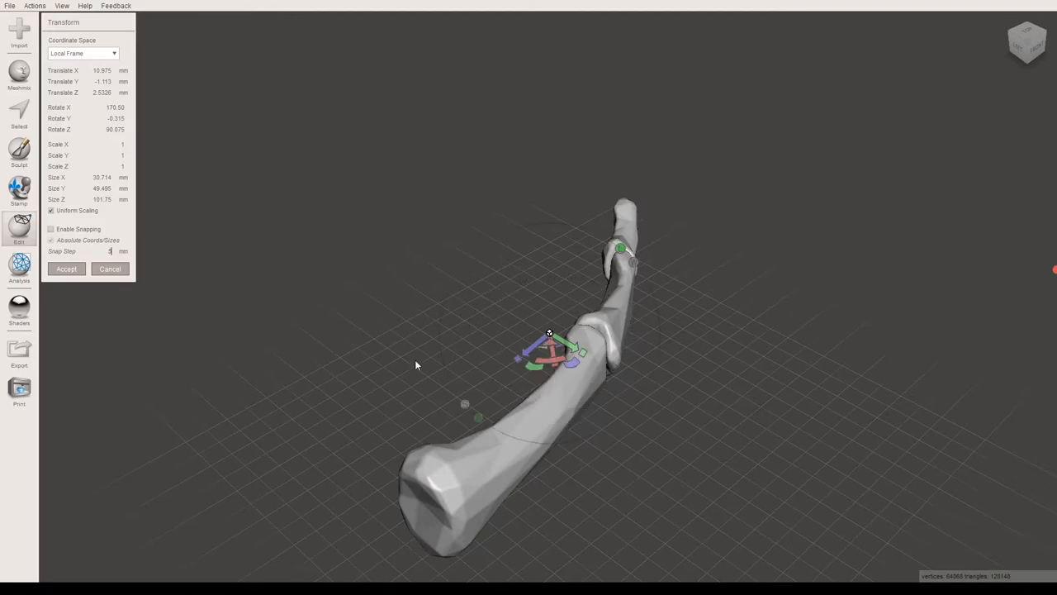
left_click_drag(548, 334, 433, 321)
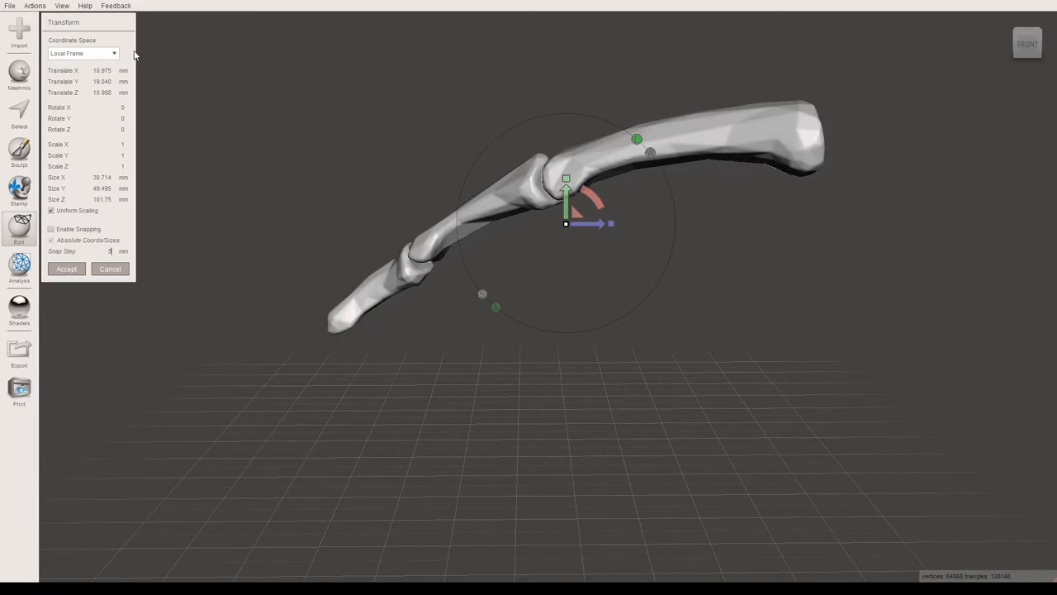
mouse_move(35, 7)
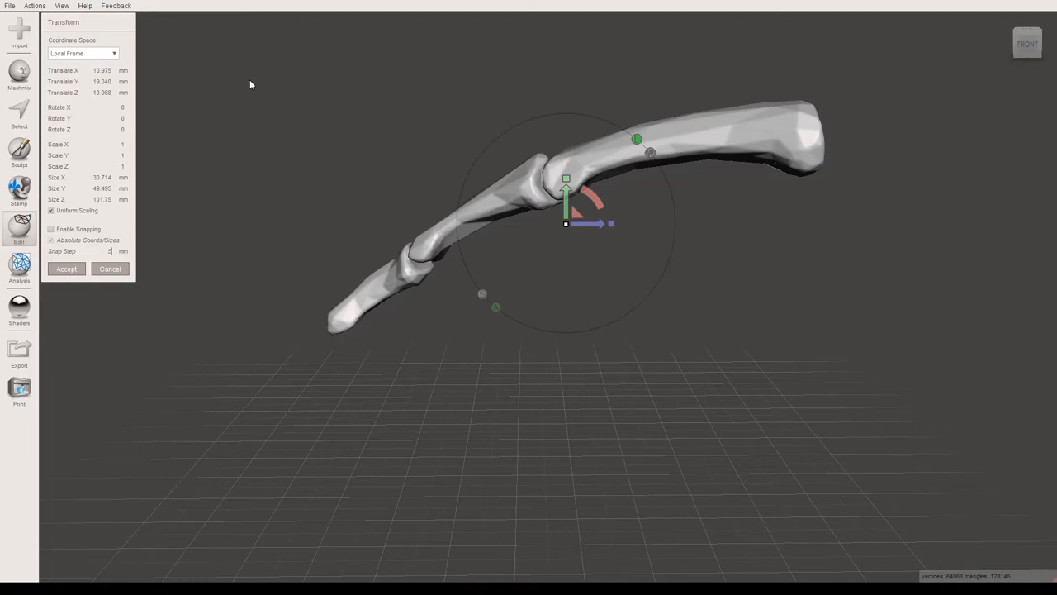
mouse_move(565, 310)
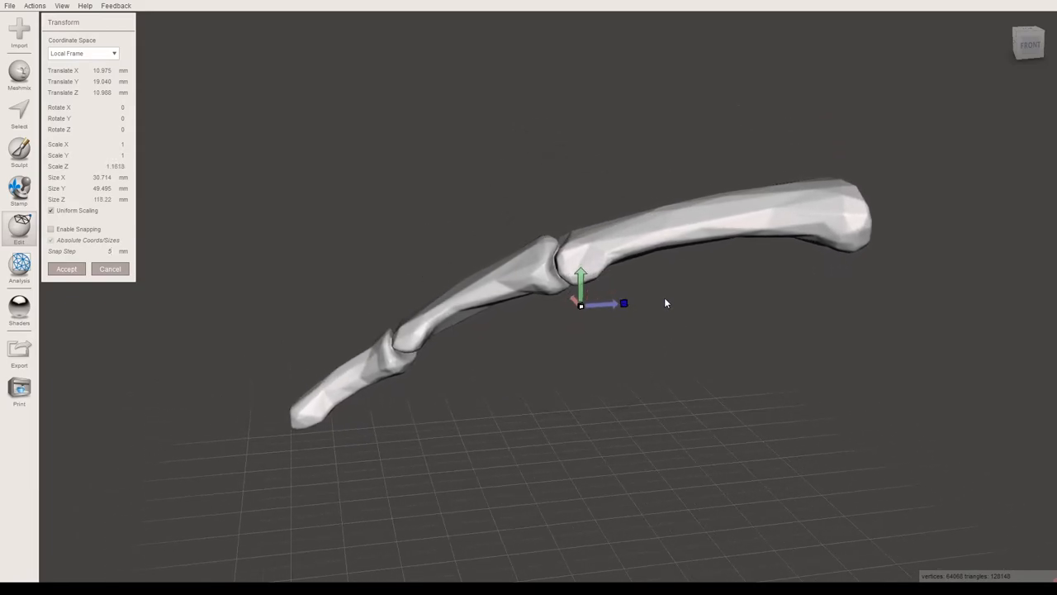
left_click_drag(624, 304, 678, 312)
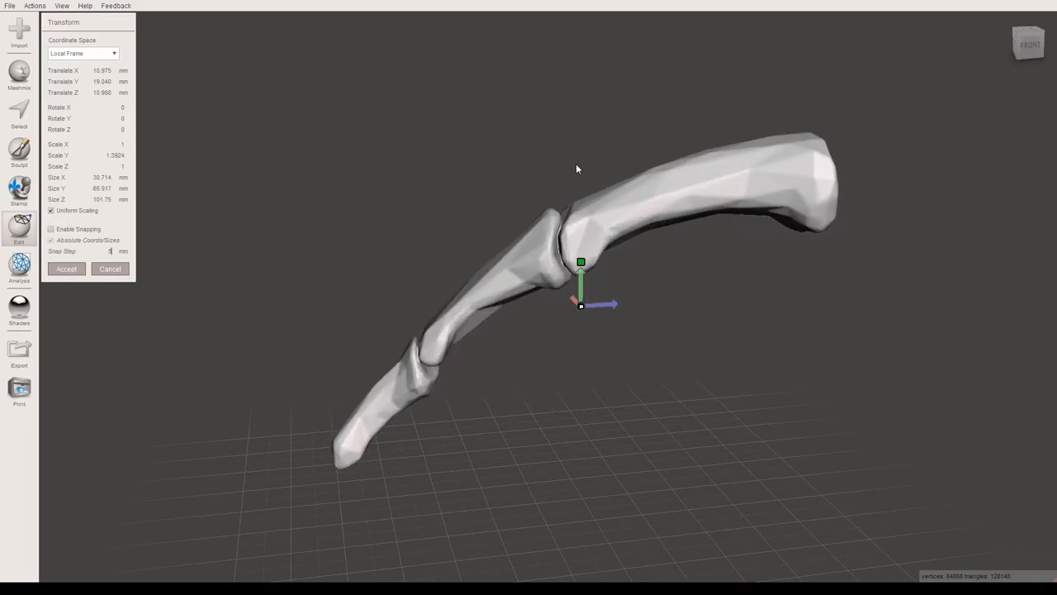
left_click_drag(578, 169, 691, 353)
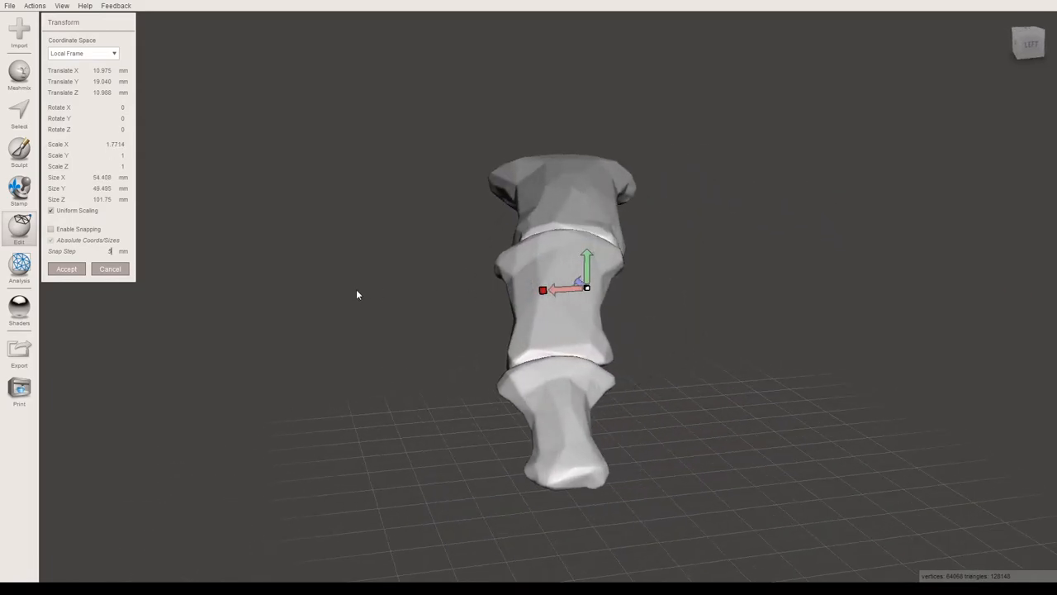
left_click_drag(357, 294, 603, 281)
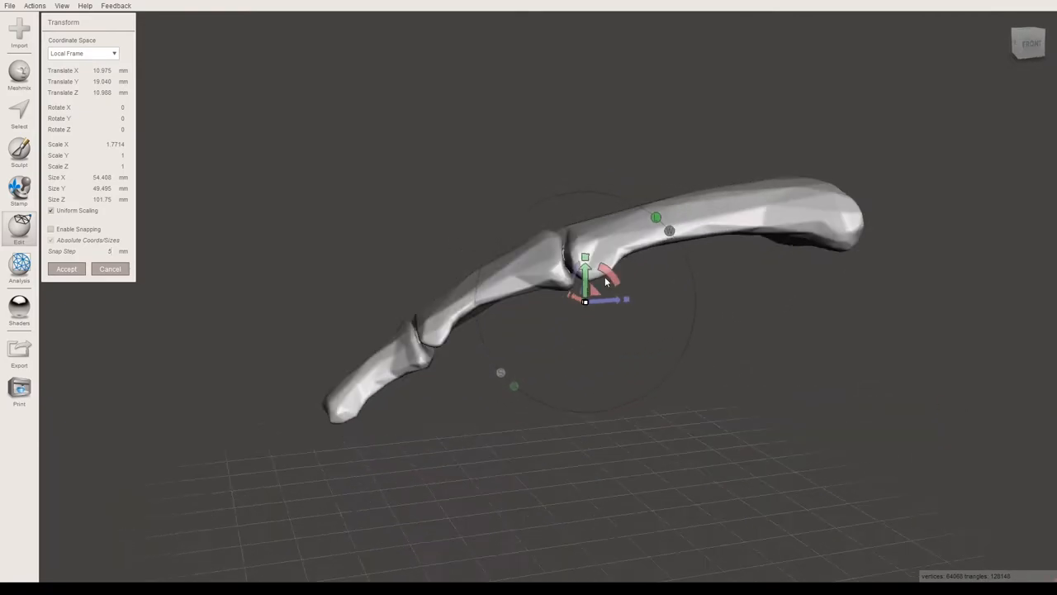
left_click_drag(603, 281, 647, 367)
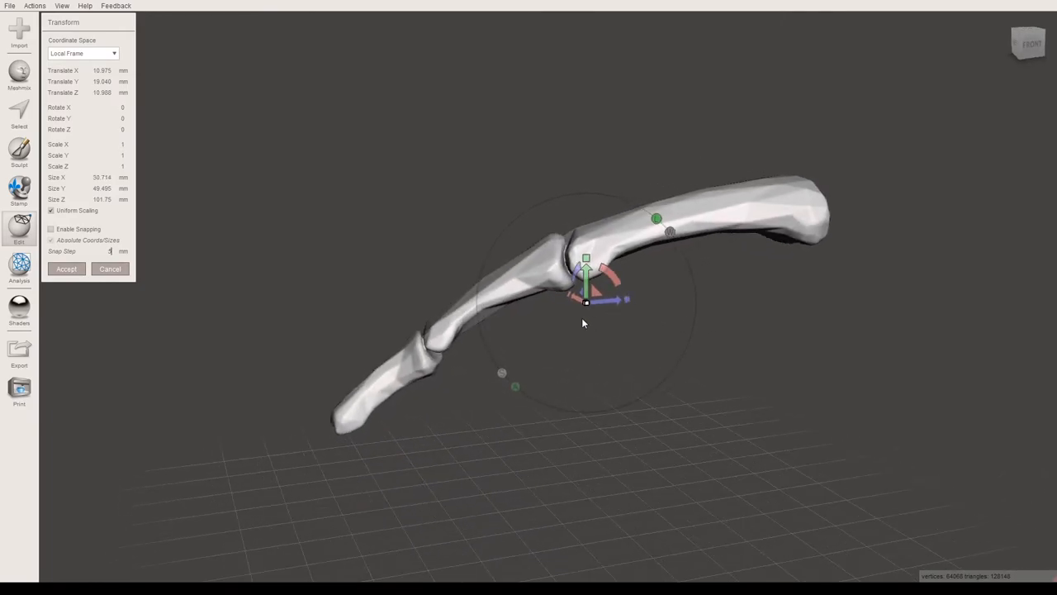
mouse_move(586, 306)
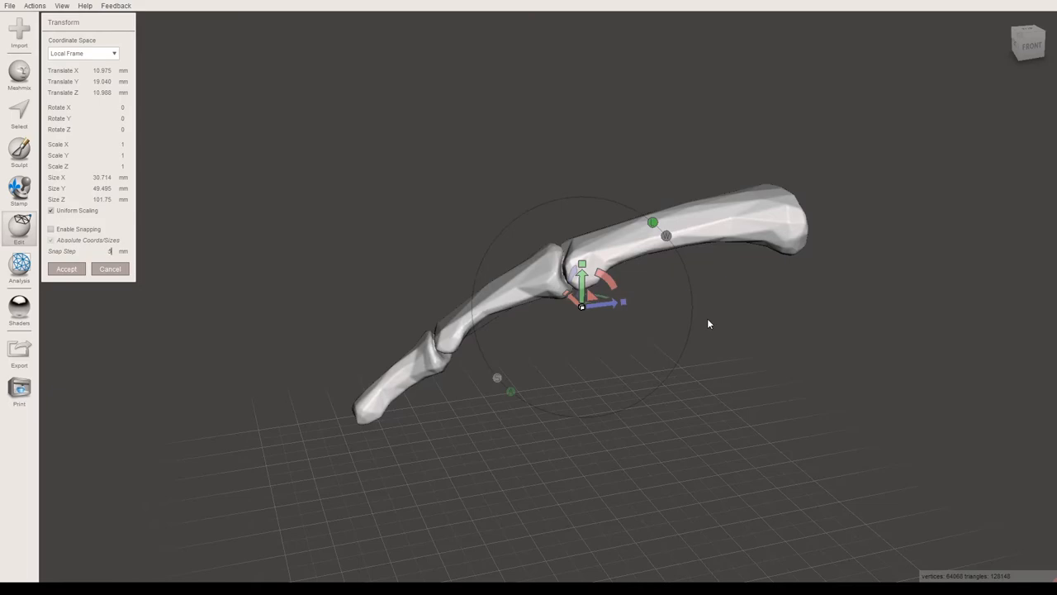
mouse_move(536, 231)
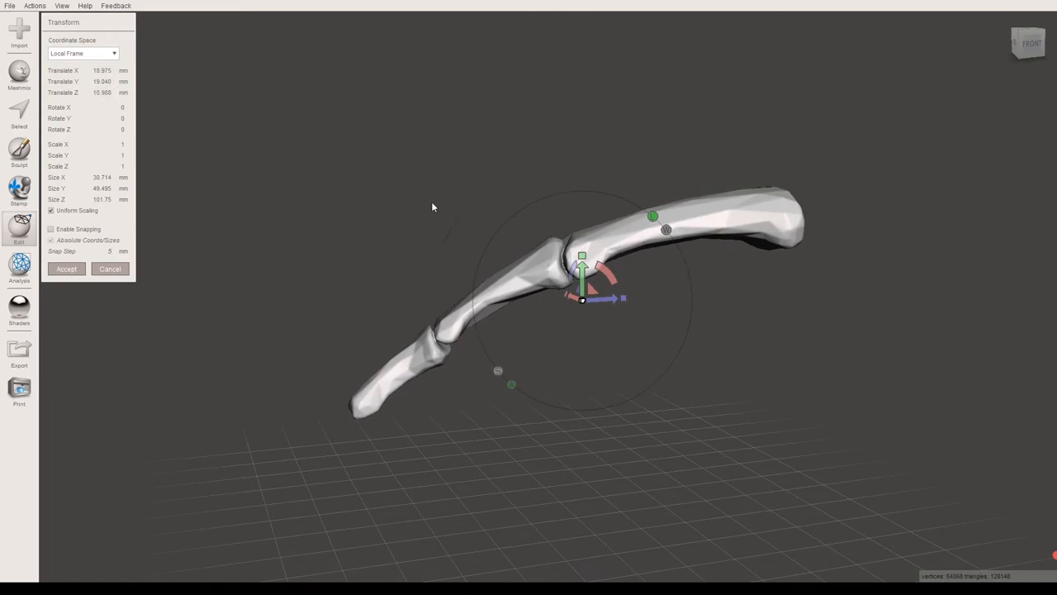
Enter an exact Translate Y value to shift the bone to a new position
left_click(102, 71)
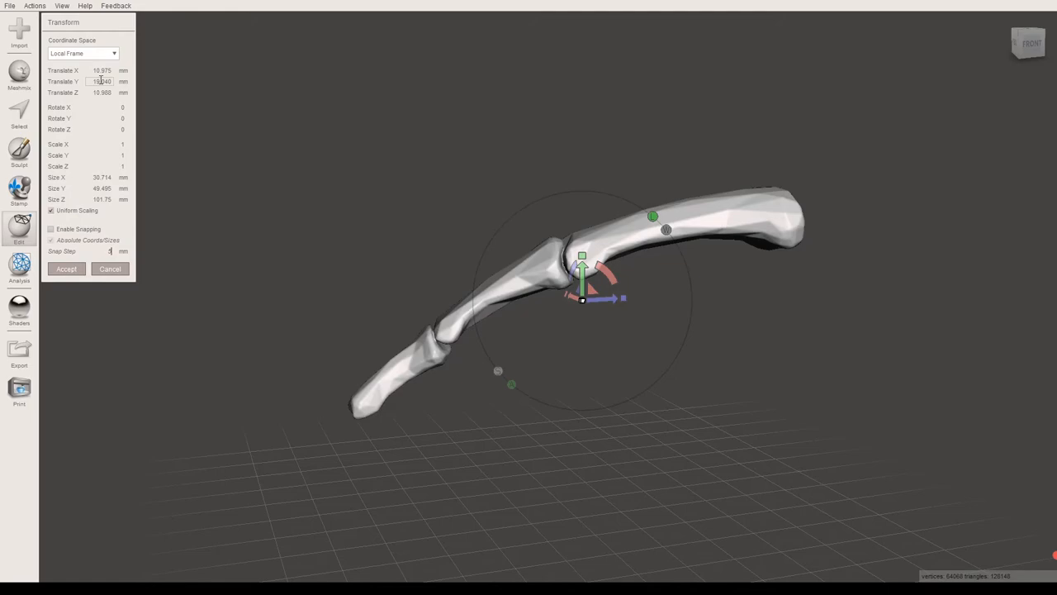
left_click(102, 82)
type("39.04")
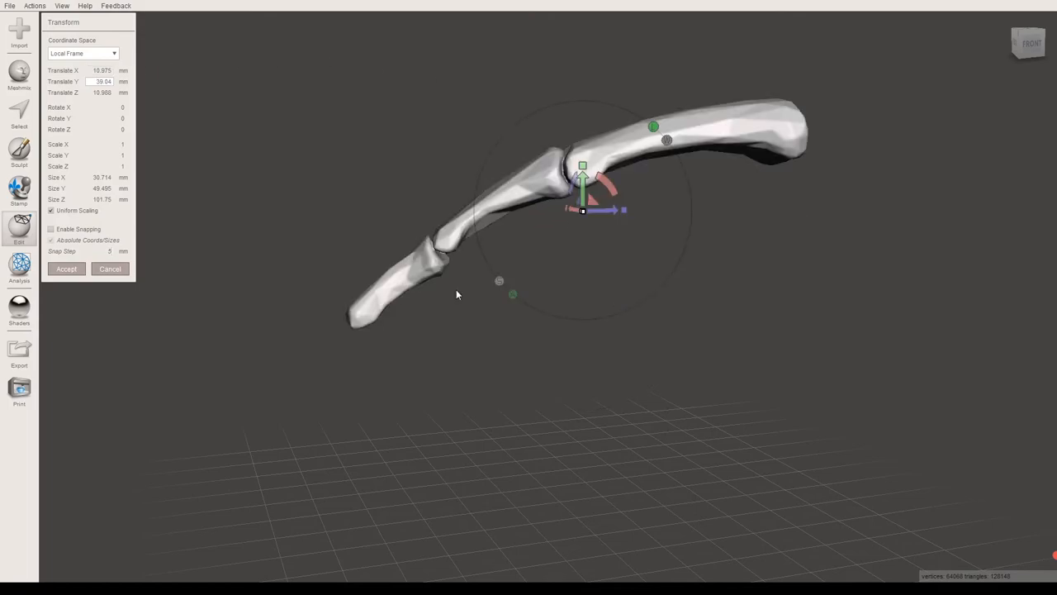
mouse_move(43, 69)
type("90")
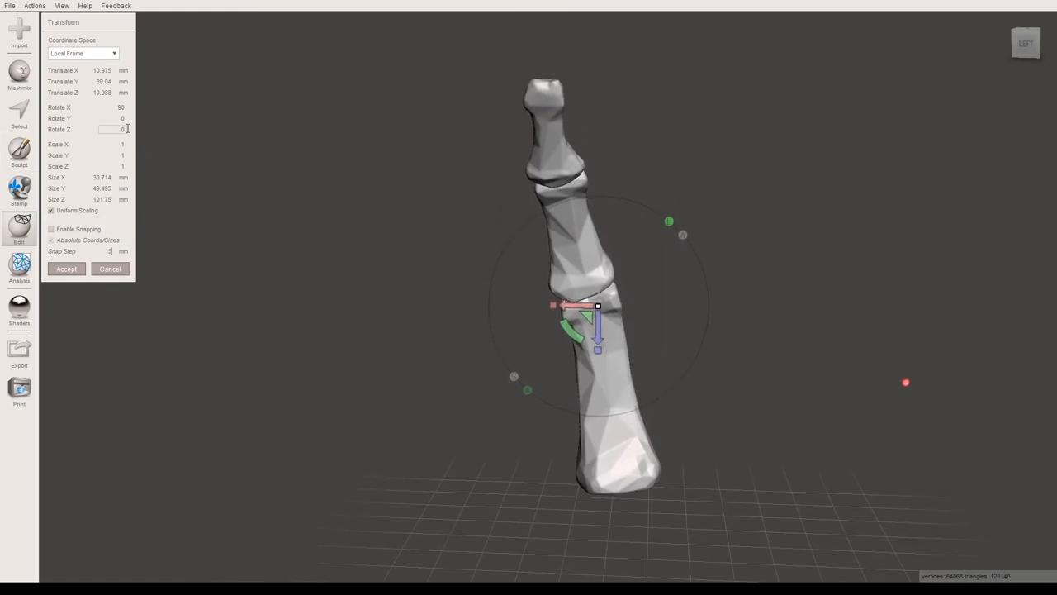
Set Rotate X to 90 and uniform Scale to 1.1918, then accept the transform
left_click(112, 146)
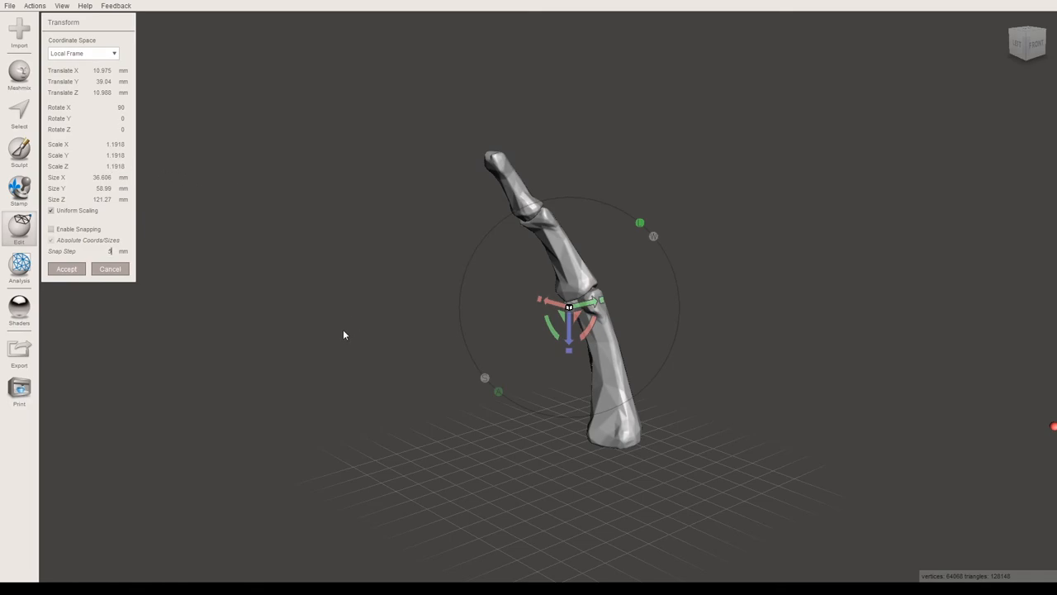
left_click(66, 270)
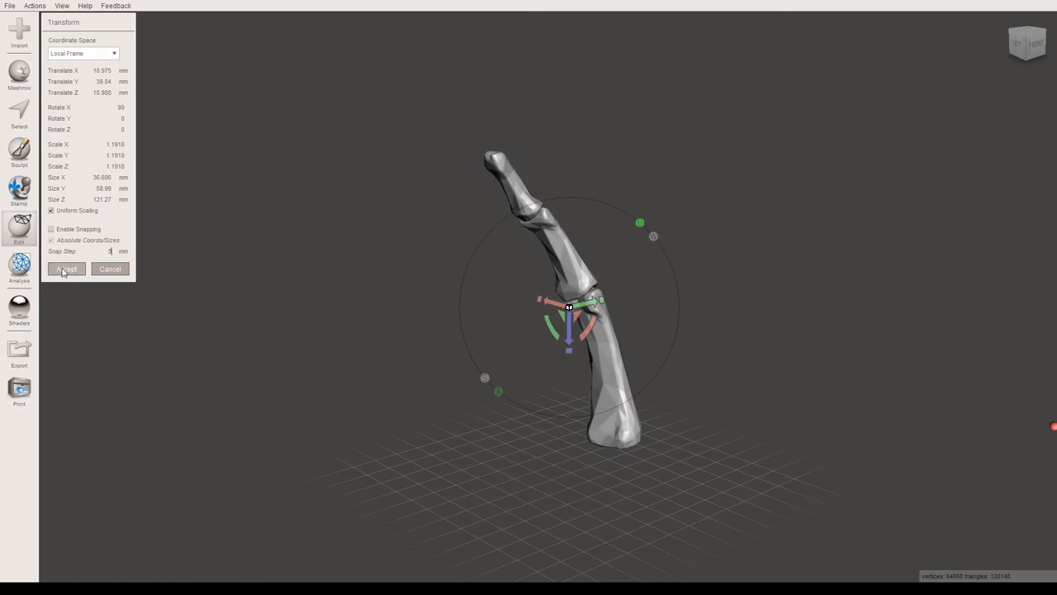